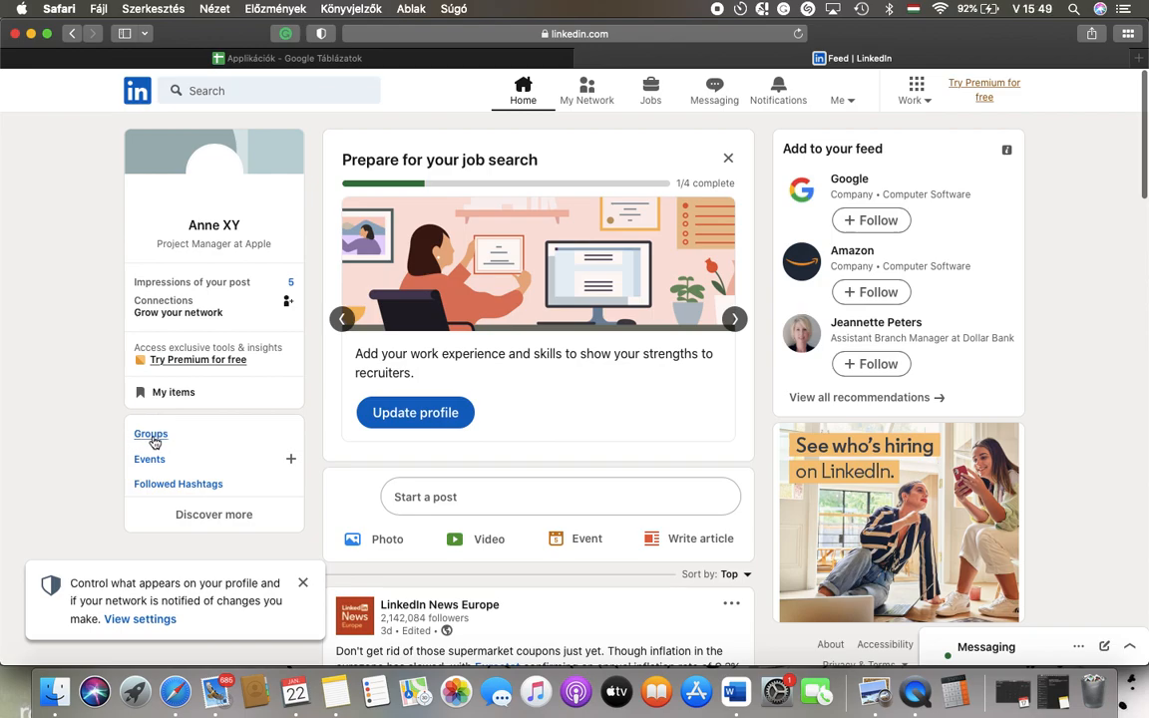
Go to the owned group 'group name123' from the Groups list
{"action": "left_click", "coordinate": [151, 434]}
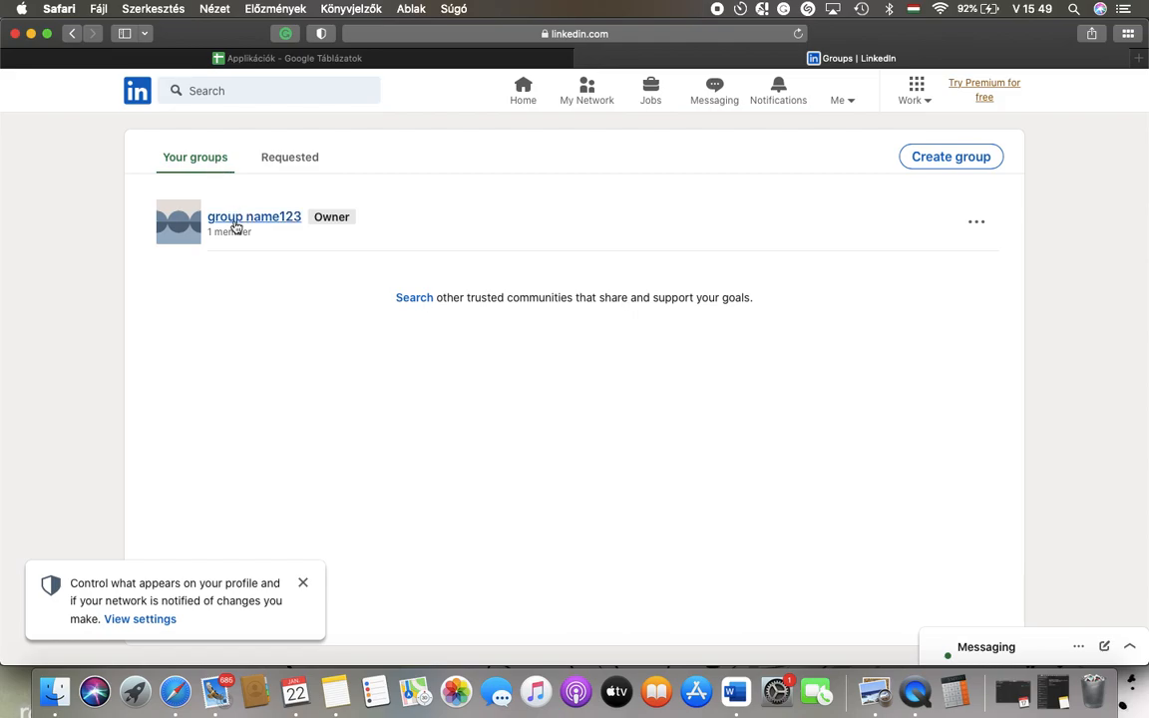
{"action": "left_click", "coordinate": [253, 215]}
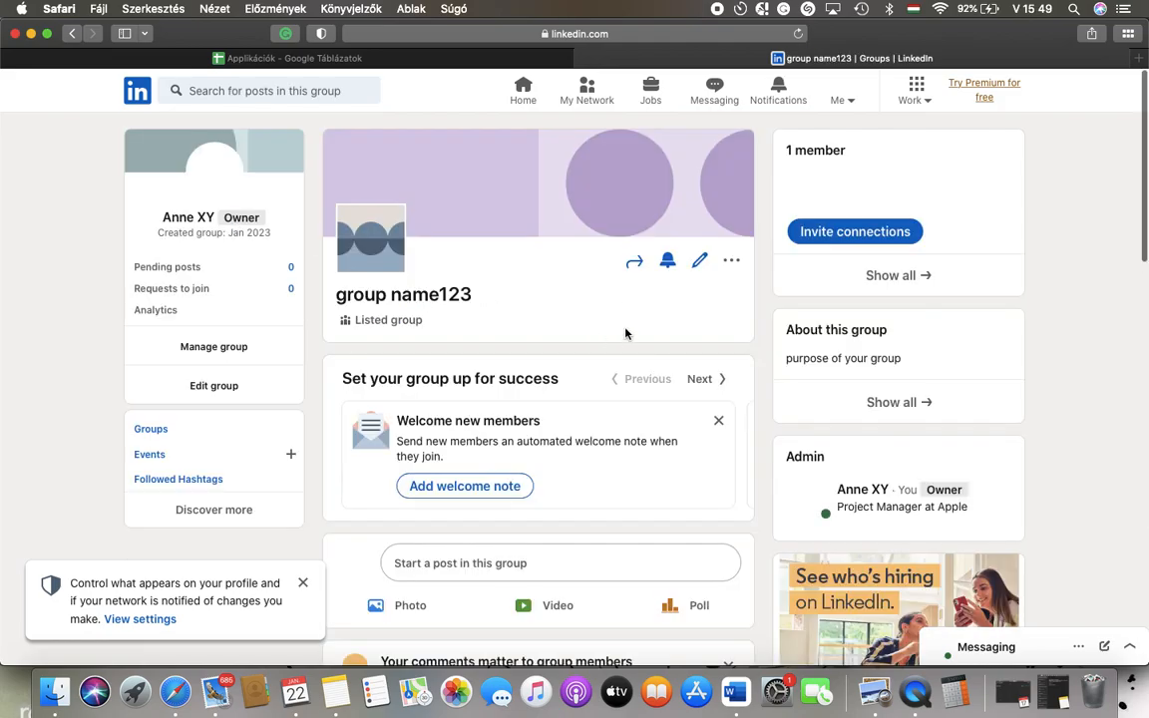
{"action": "mouse_move", "coordinate": [724, 291]}
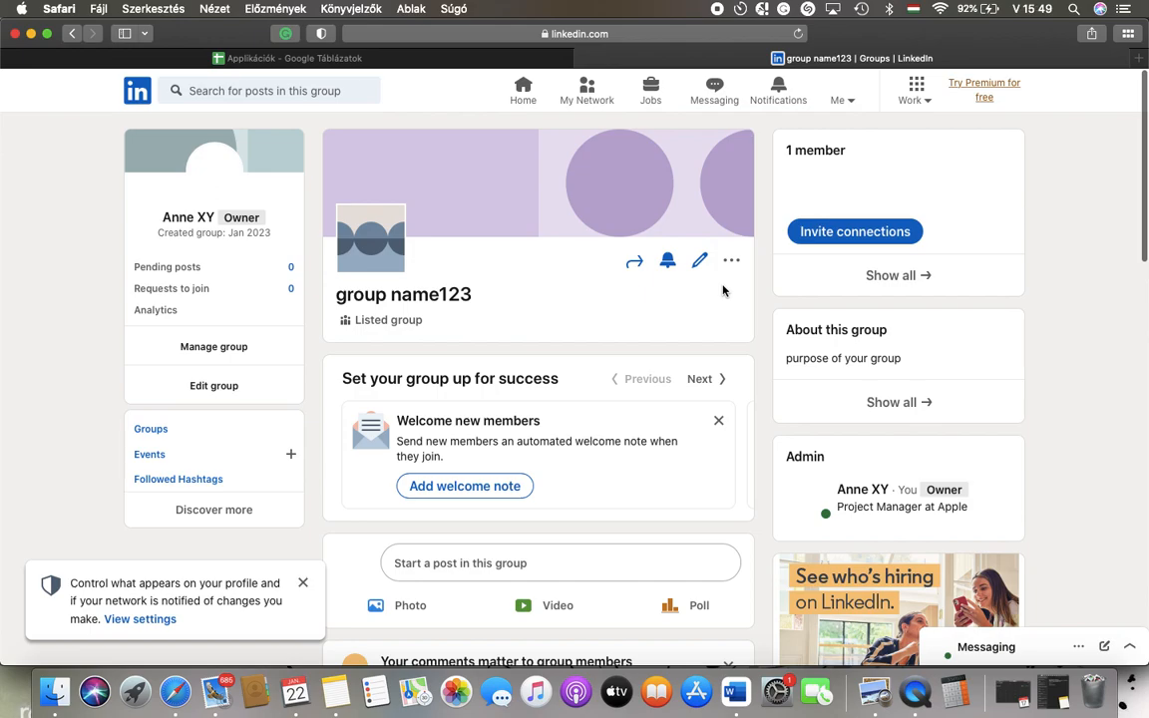
{"action": "mouse_move", "coordinate": [732, 262]}
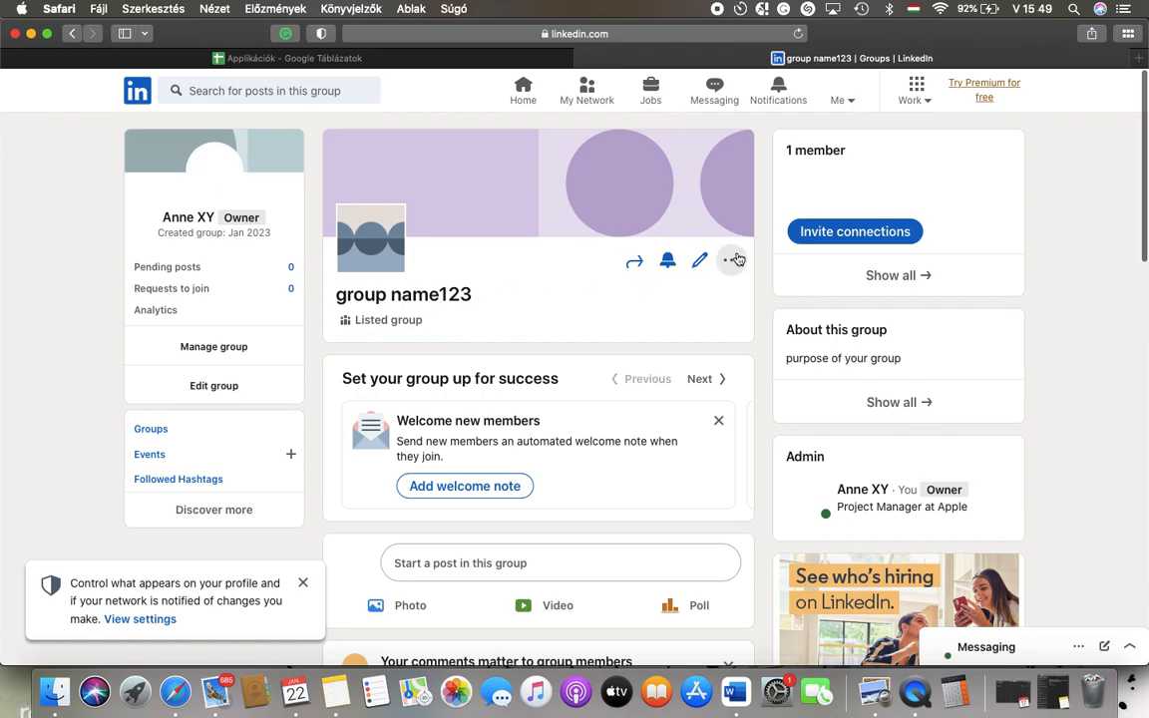
Reach Manage notifications from the group header's three-dot menu
{"action": "left_click", "coordinate": [730, 259]}
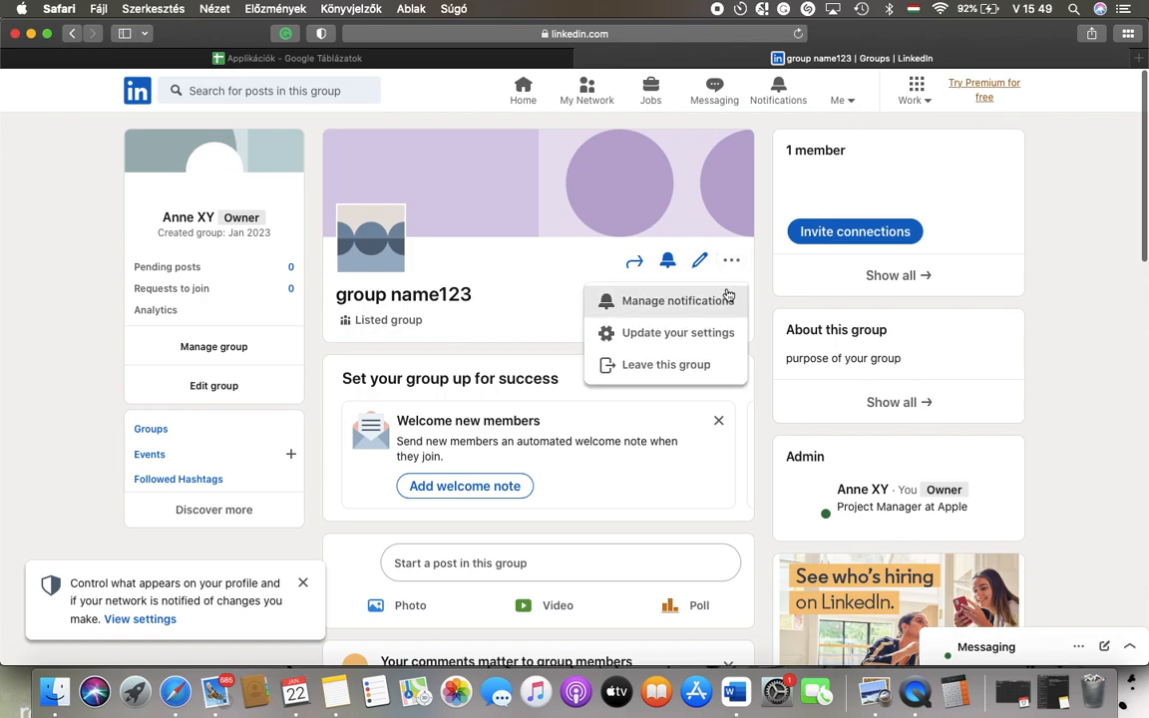
{"action": "left_click", "coordinate": [676, 299]}
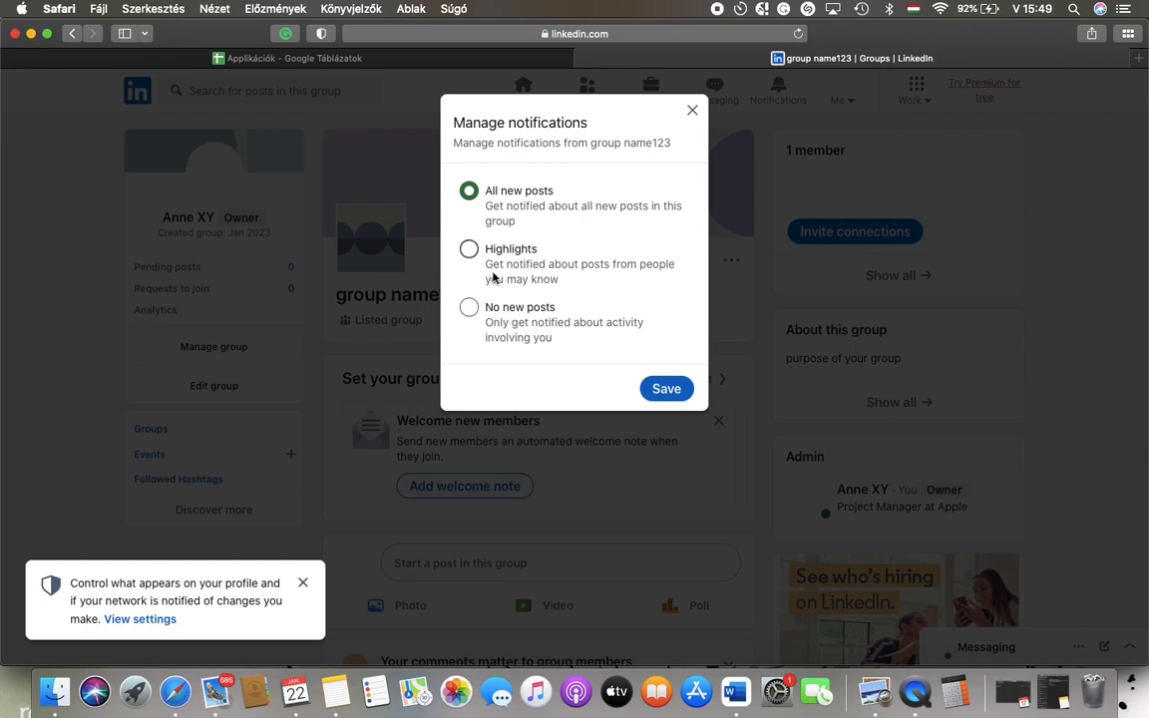
{"action": "mouse_move", "coordinate": [488, 331]}
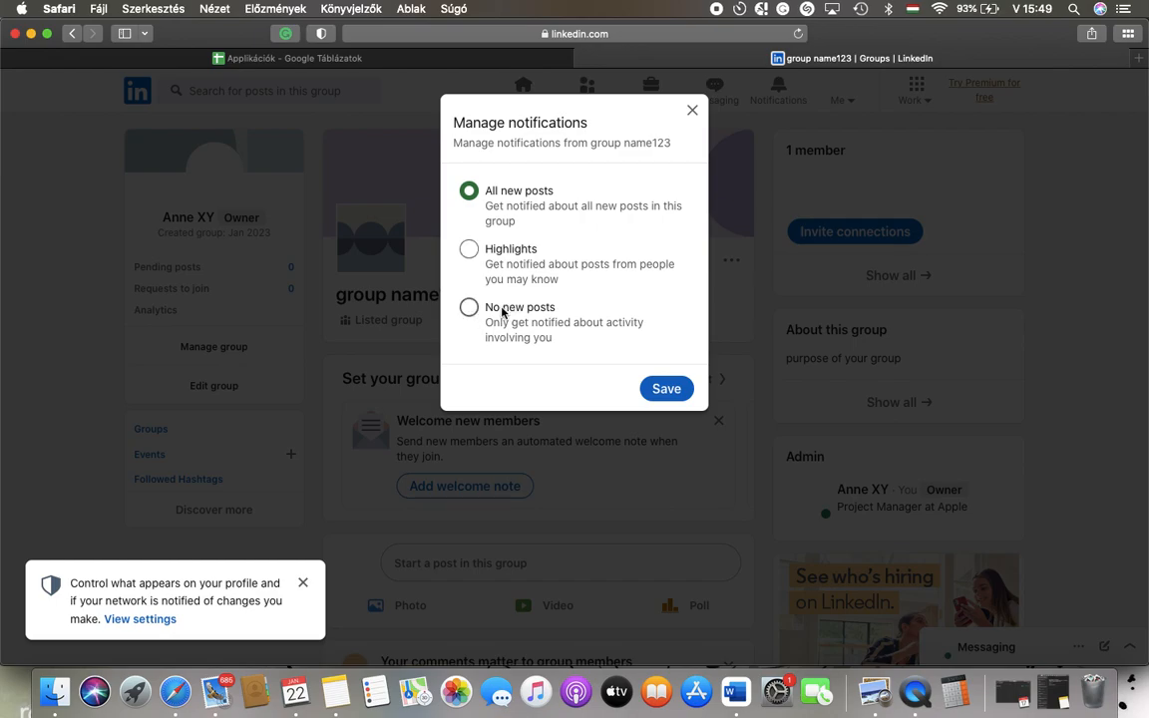
{"action": "mouse_move", "coordinate": [495, 263]}
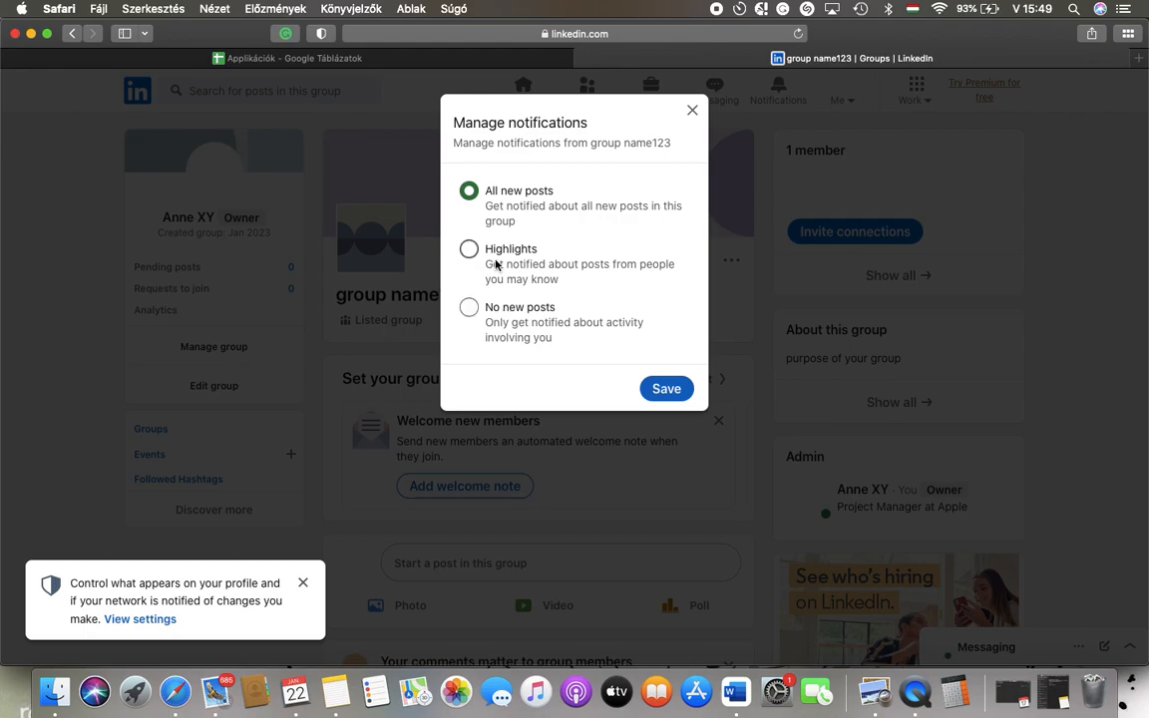
Switch the group's notifications from All new posts to Highlights and save
{"action": "left_click", "coordinate": [469, 247]}
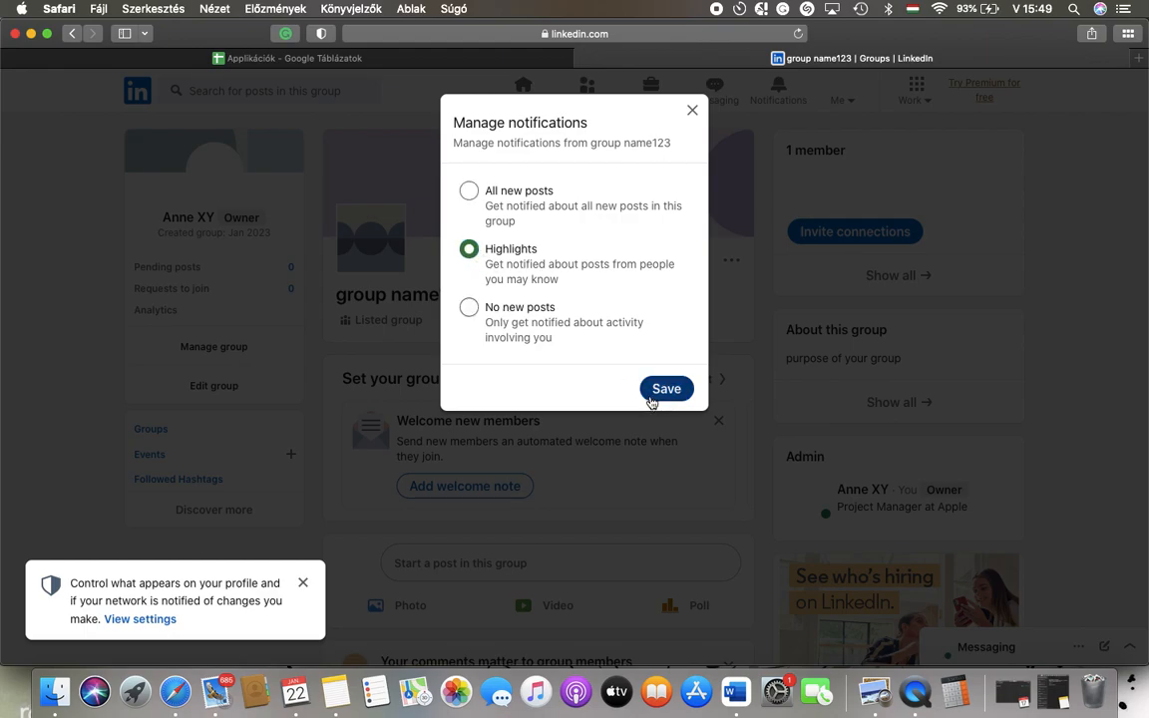
{"action": "left_click", "coordinate": [666, 387]}
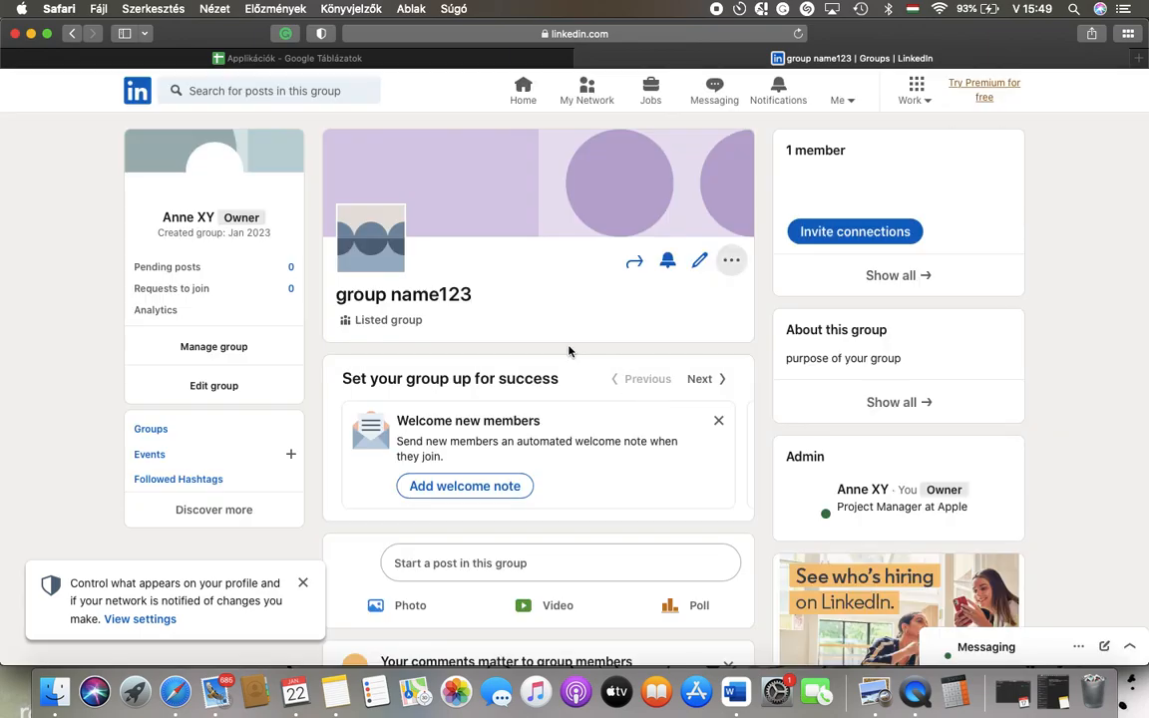